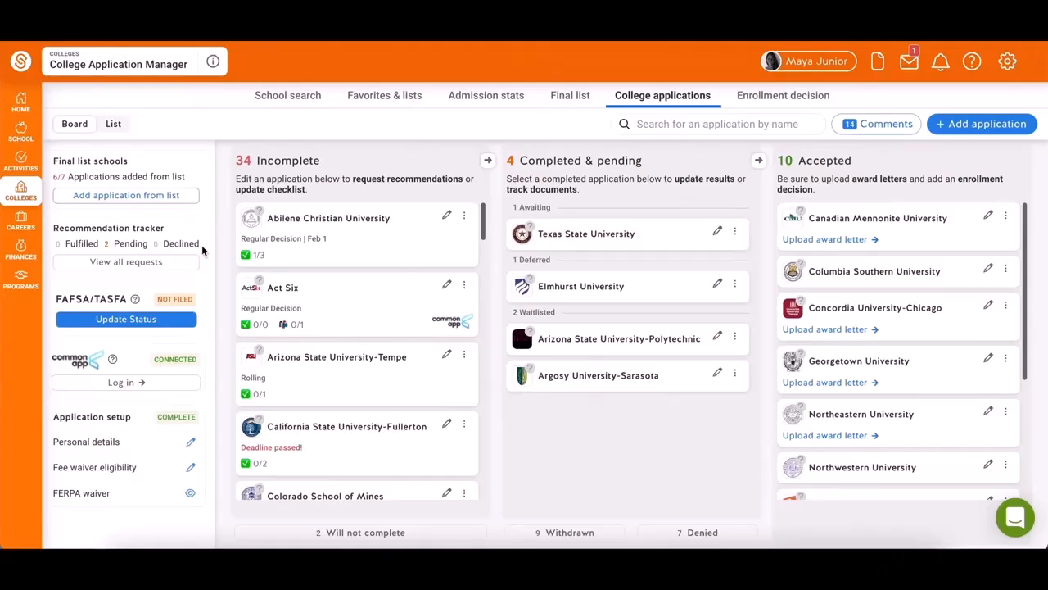
# Go to the home dashboard and expand the Colleges menu in the sidebar
pyautogui.click(21, 101)
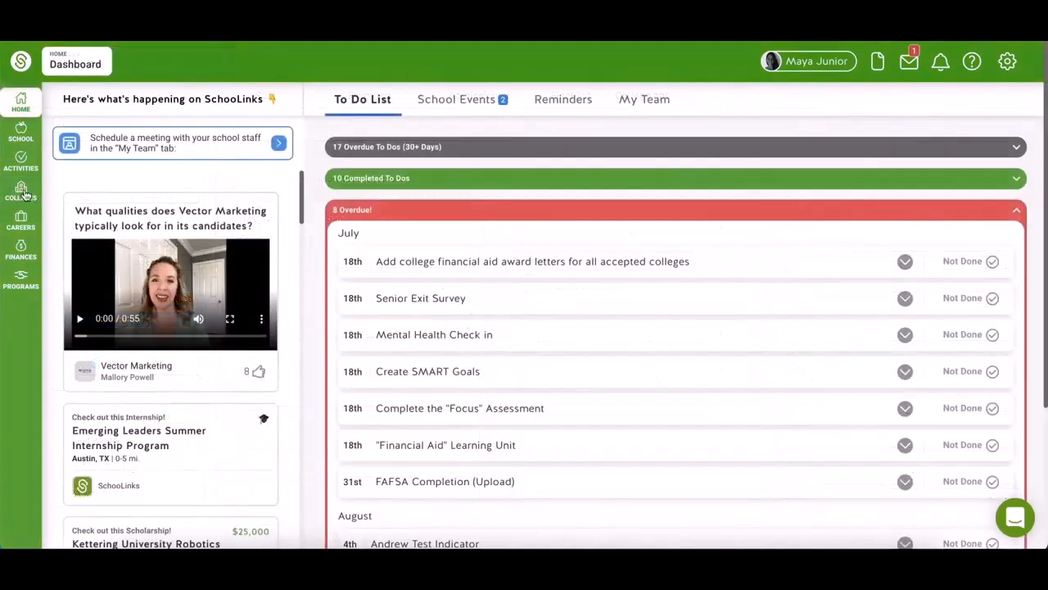
pyautogui.click(21, 191)
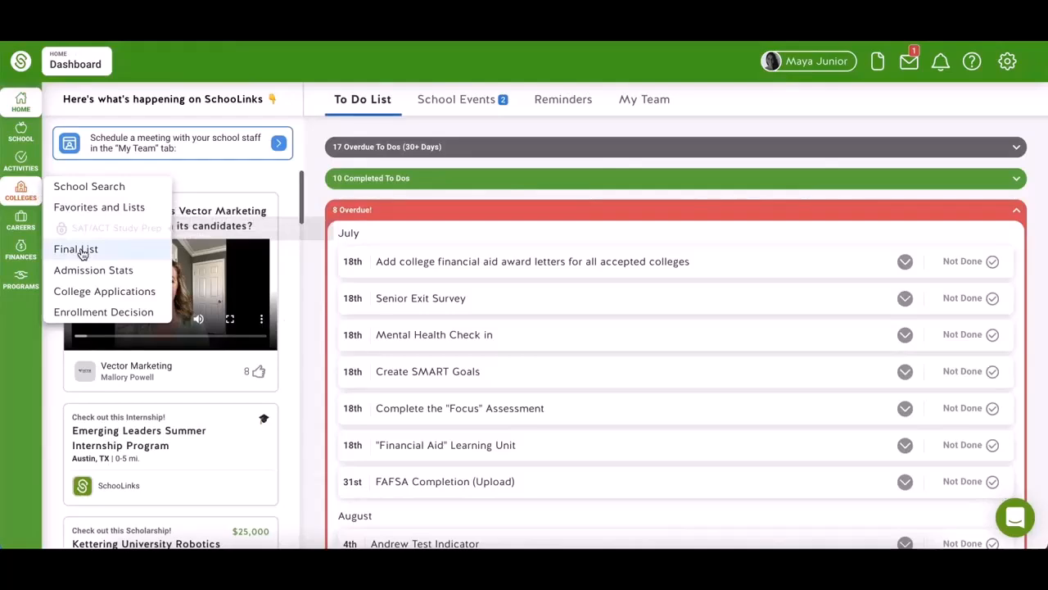
# View the Final List of likely, target and reach colleges
pyautogui.click(75, 249)
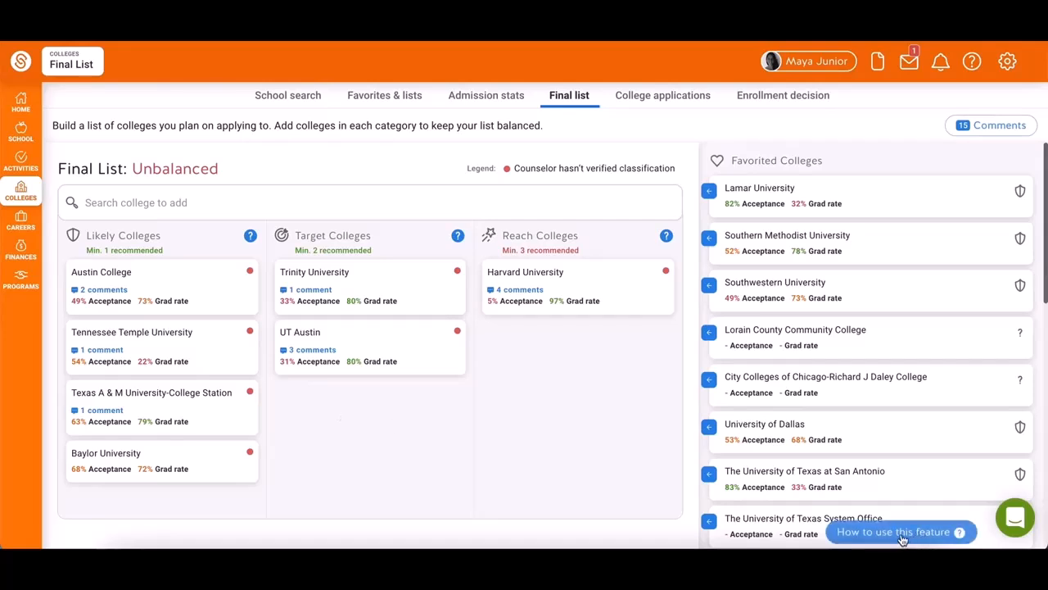
pyautogui.moveTo(876, 536)
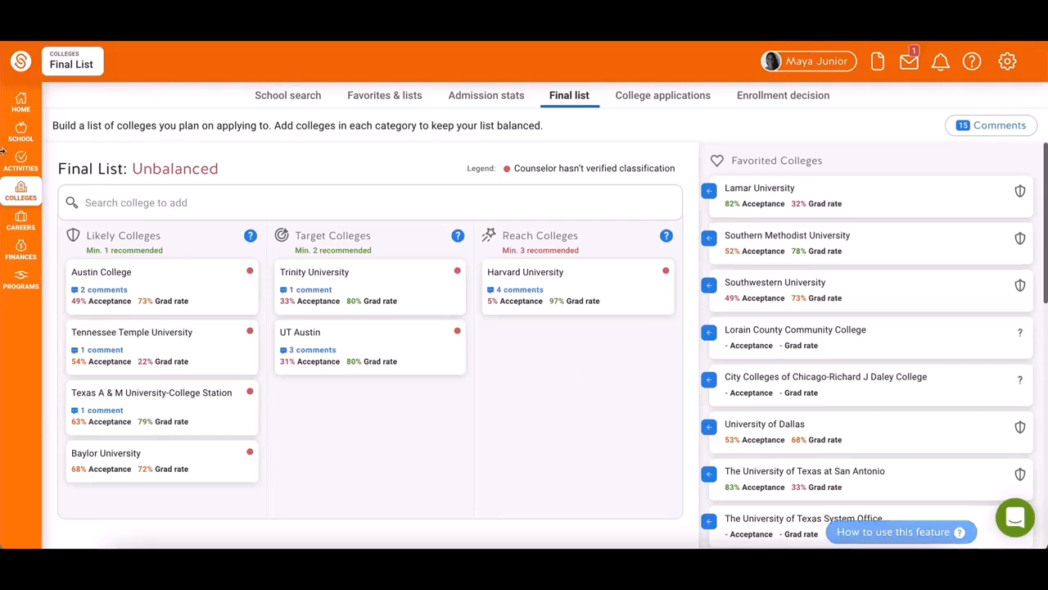
pyautogui.click(21, 189)
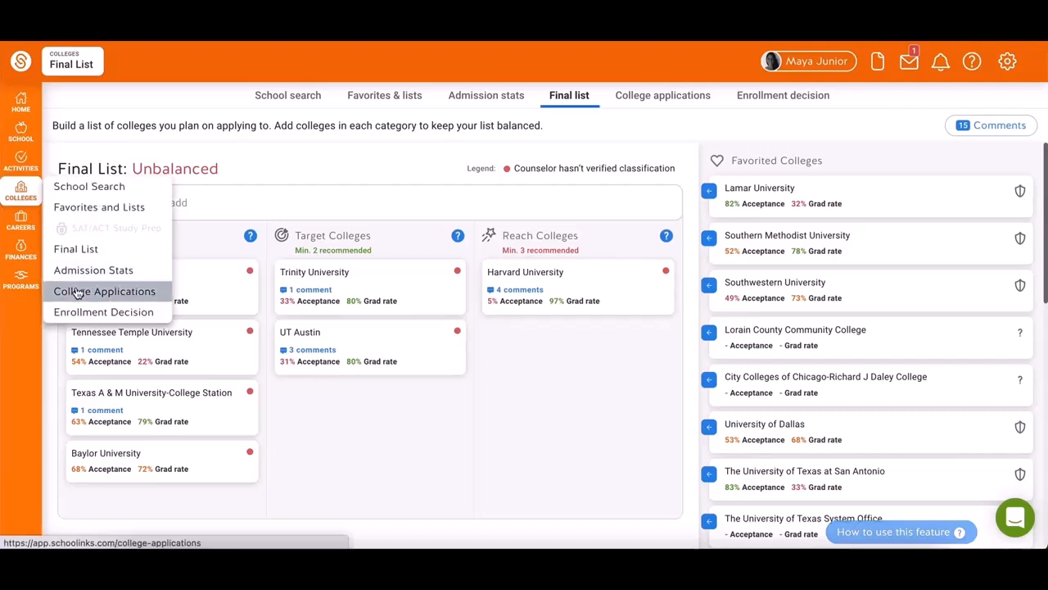
# Open College Applications and close the FERPA waiver explanation after reading it
pyautogui.click(105, 291)
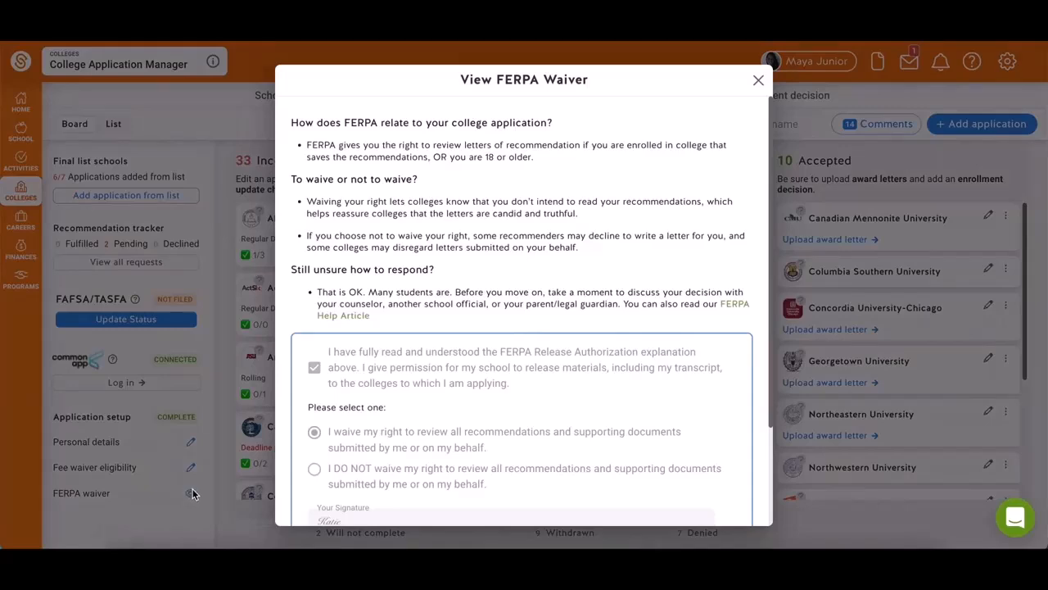
pyautogui.click(757, 80)
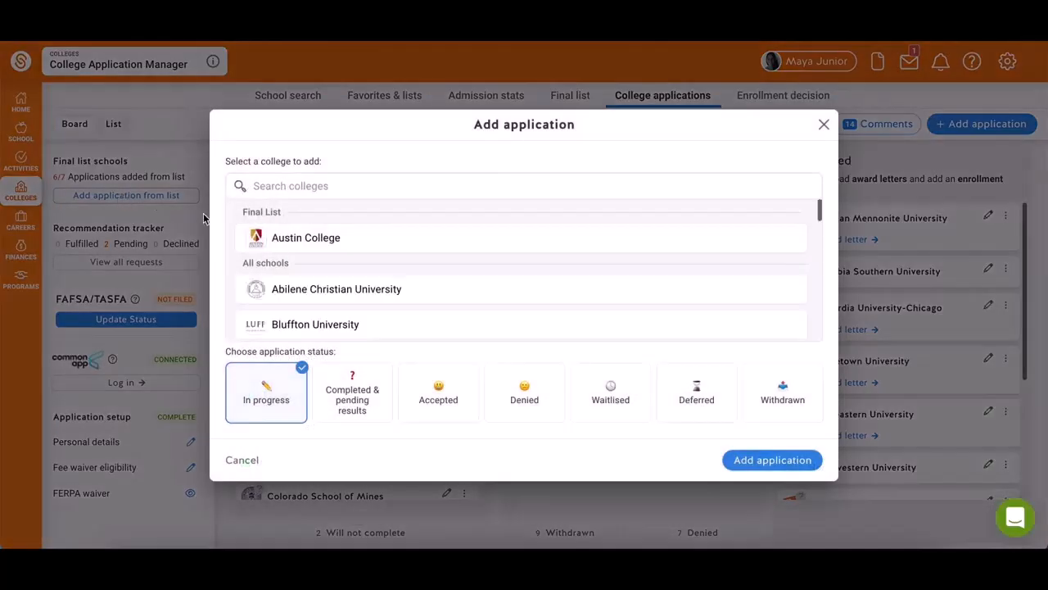
pyautogui.moveTo(378, 269)
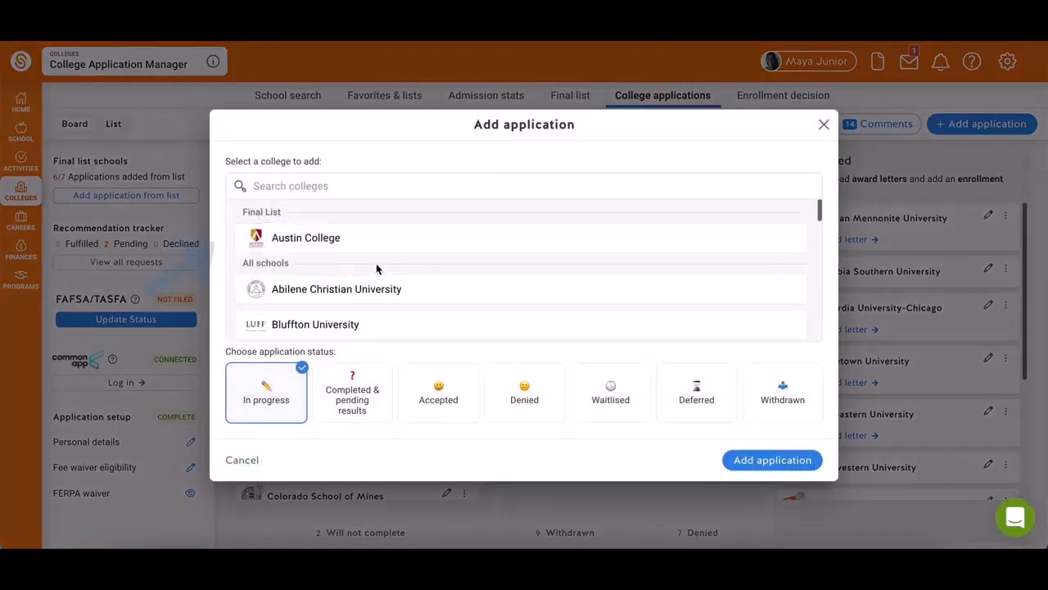
# Add a Rice University application with In Progress status
pyautogui.click(306, 237)
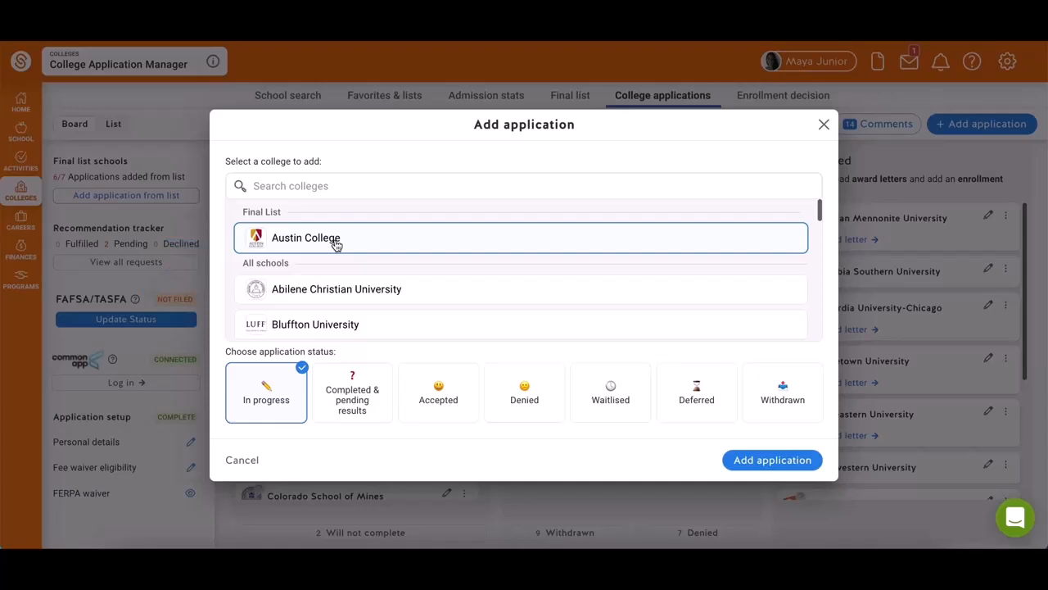
pyautogui.scroll(-3)
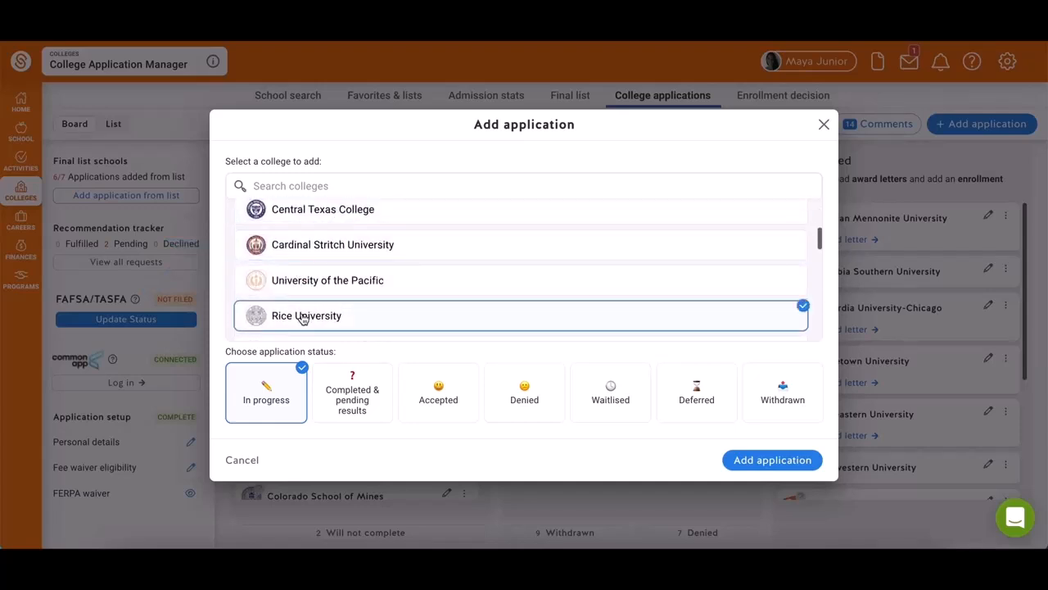
pyautogui.moveTo(293, 326)
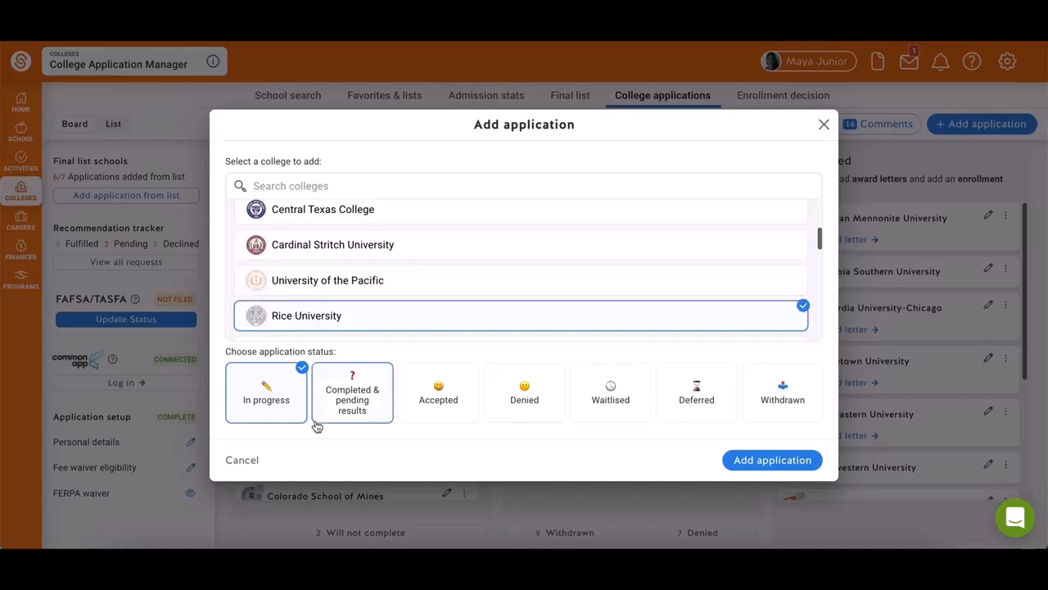
pyautogui.click(266, 392)
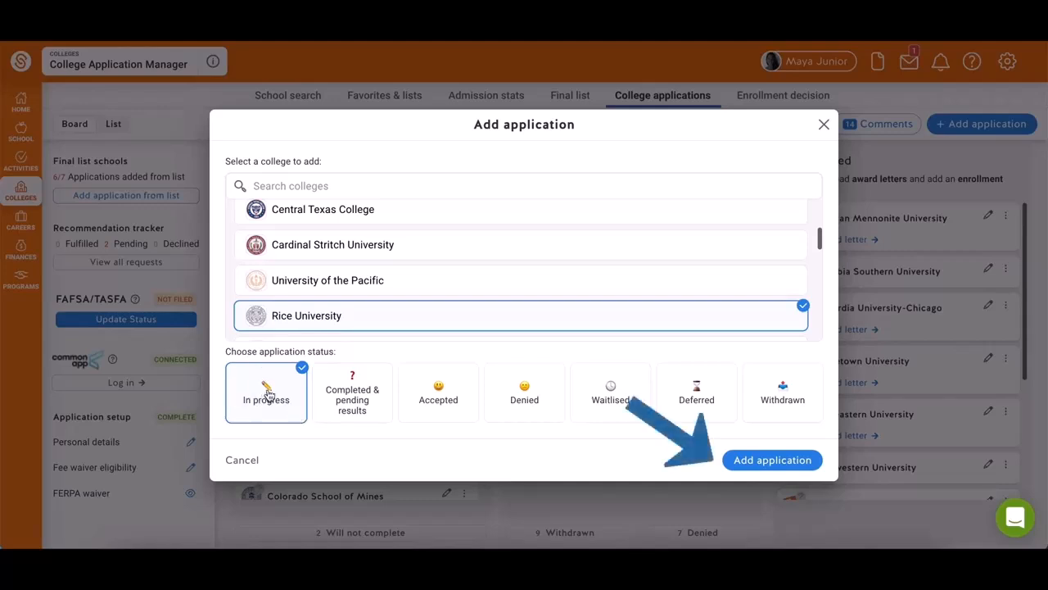
pyautogui.click(772, 459)
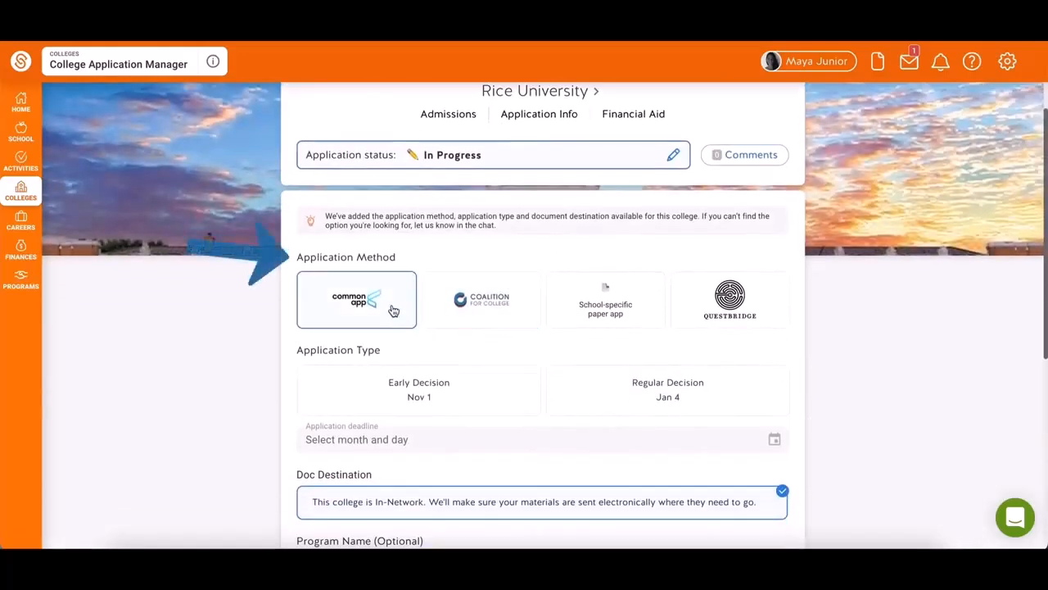
# Save Rice as Coalition for College, Early Decision (Nov 1), with school financial aid application
pyautogui.click(481, 299)
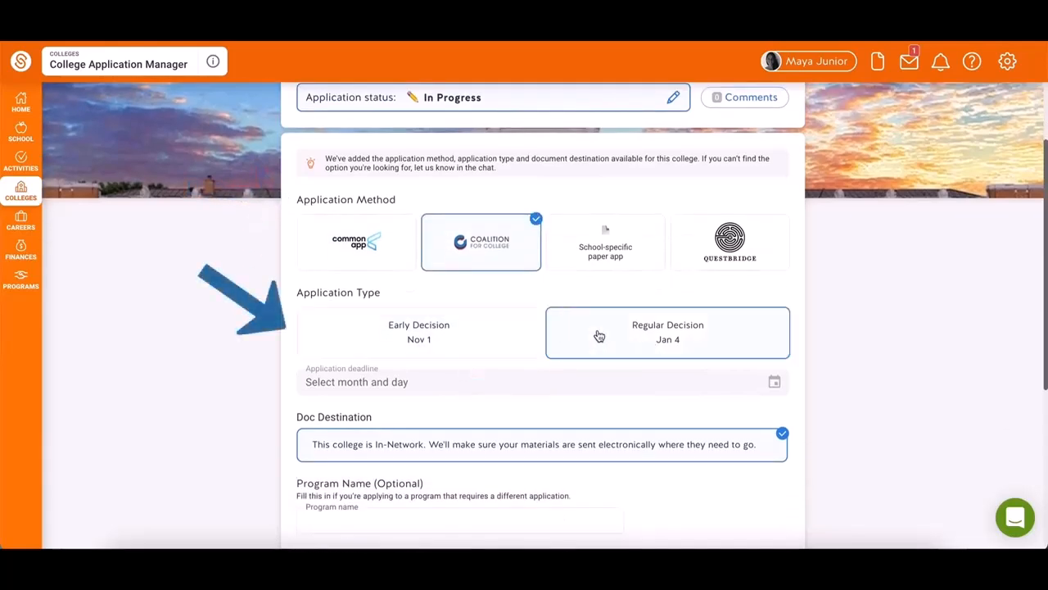
pyautogui.click(418, 332)
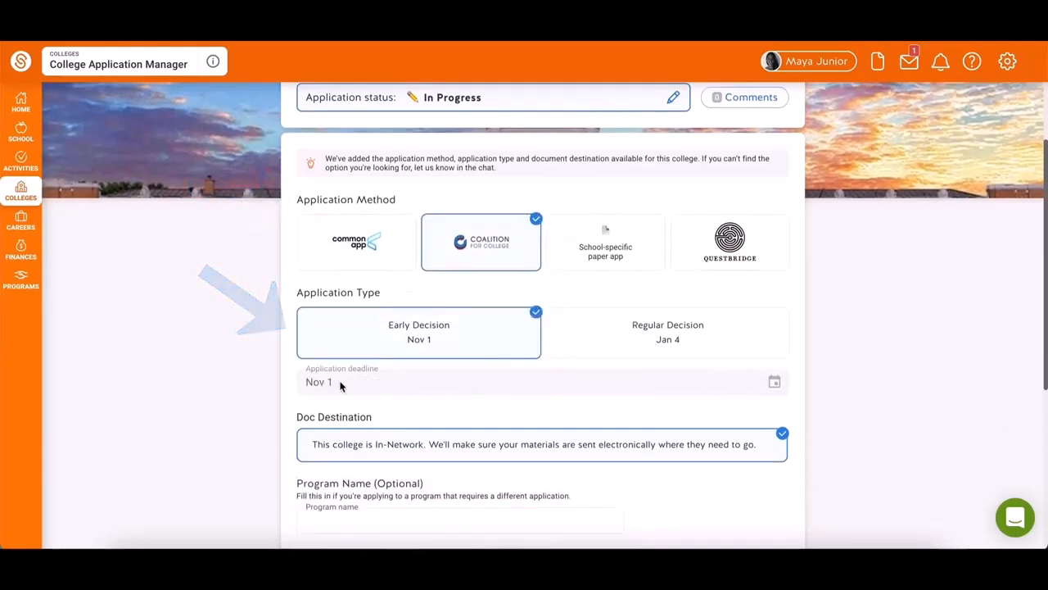
pyautogui.scroll(-3)
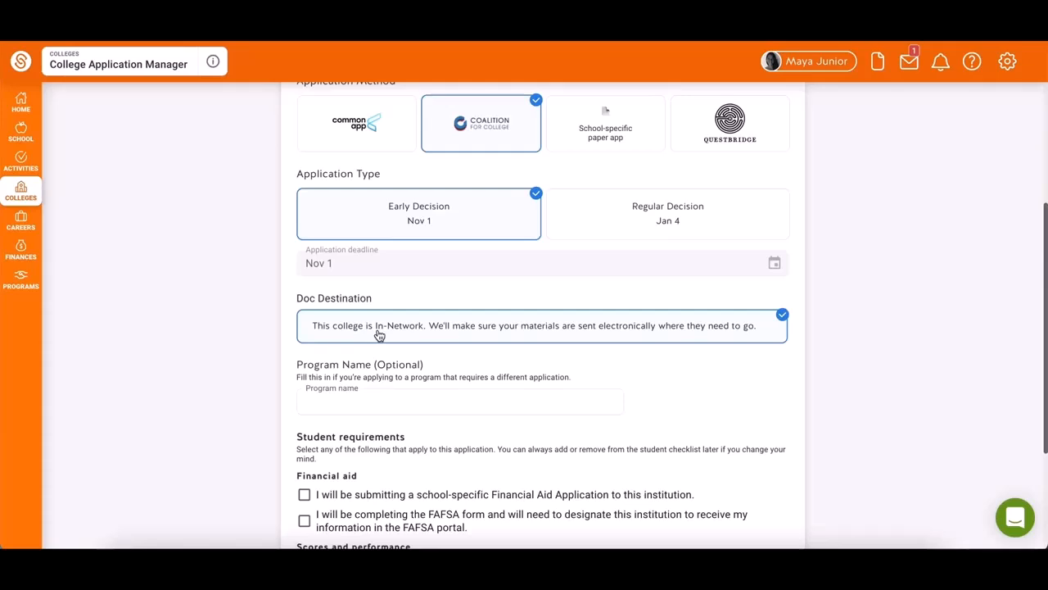
pyautogui.scroll(-3)
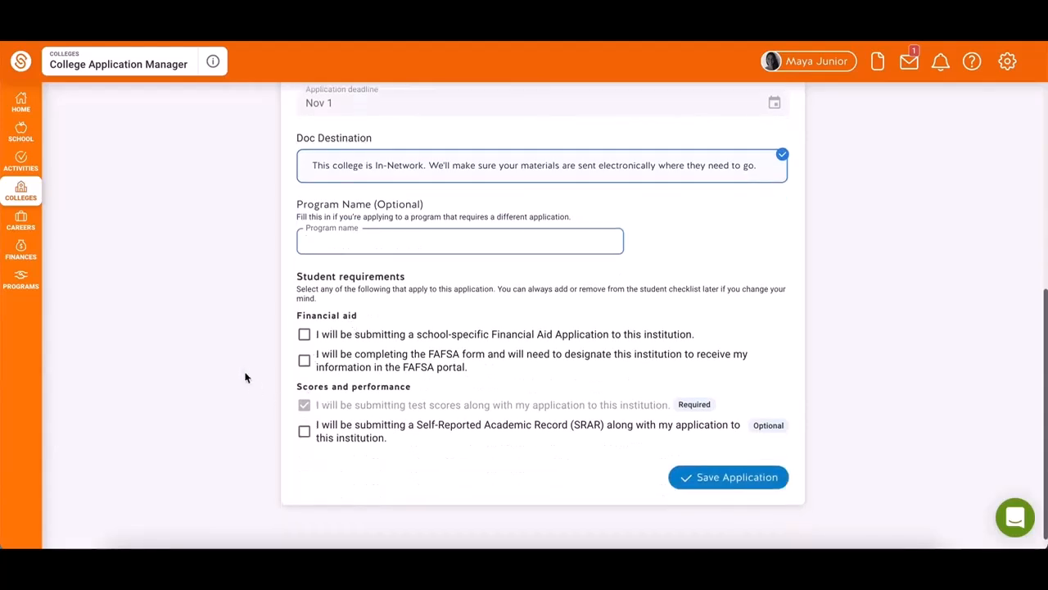
pyautogui.click(459, 240)
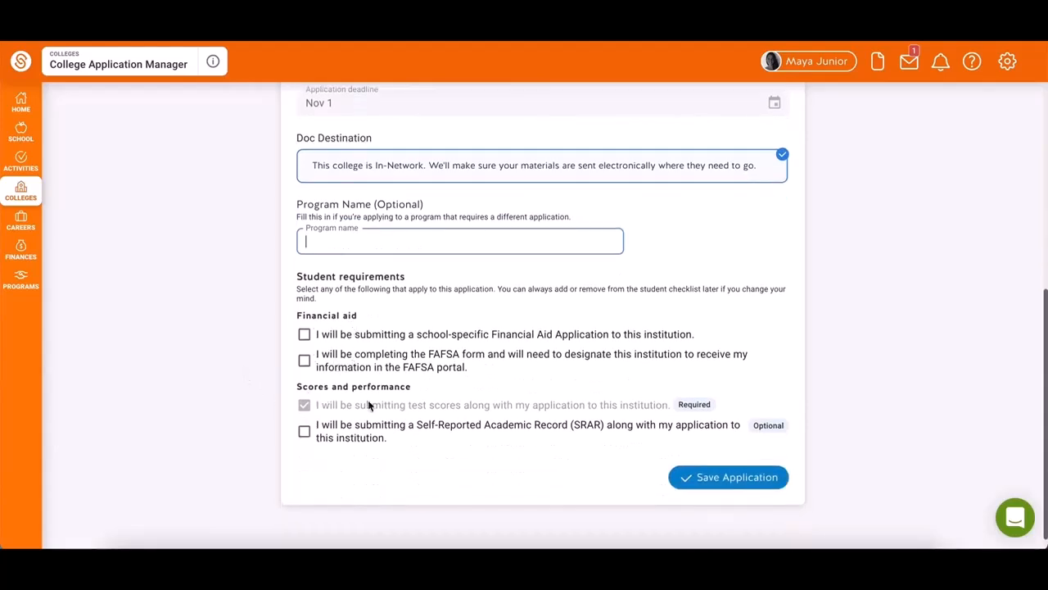
pyautogui.click(304, 334)
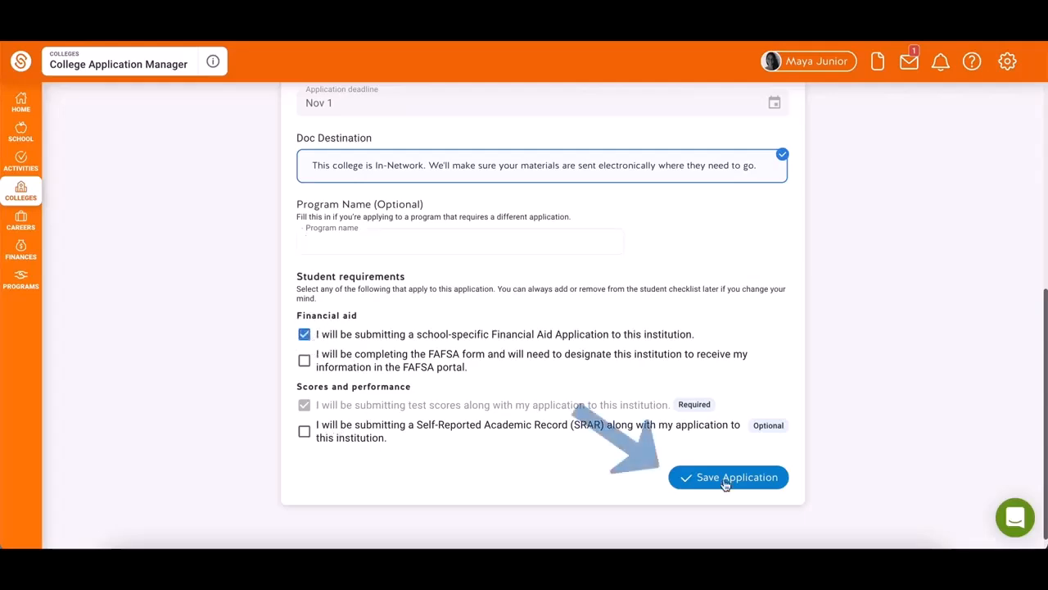
pyautogui.click(727, 477)
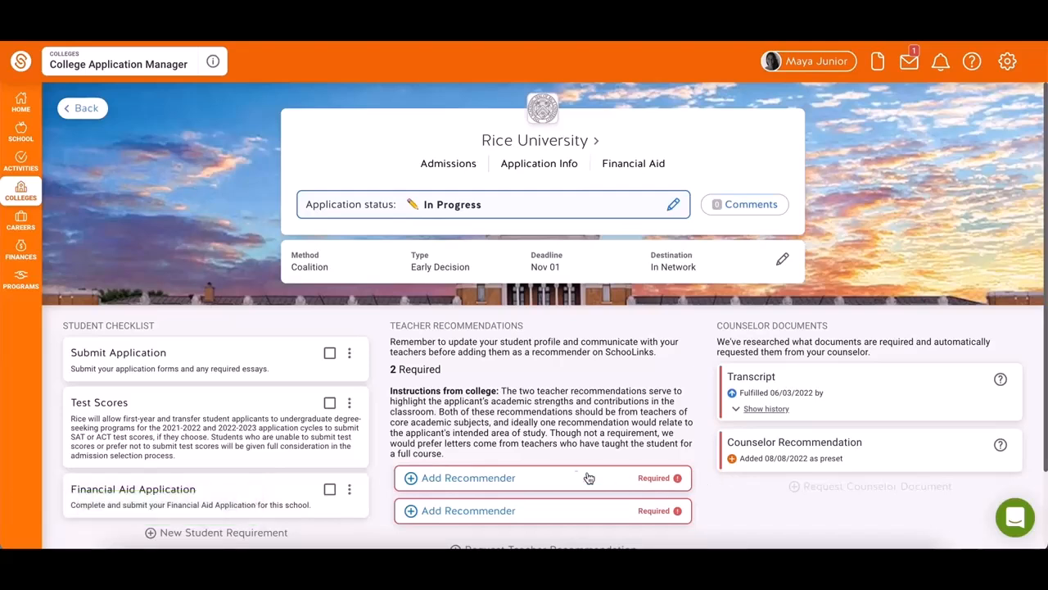
pyautogui.moveTo(653, 270)
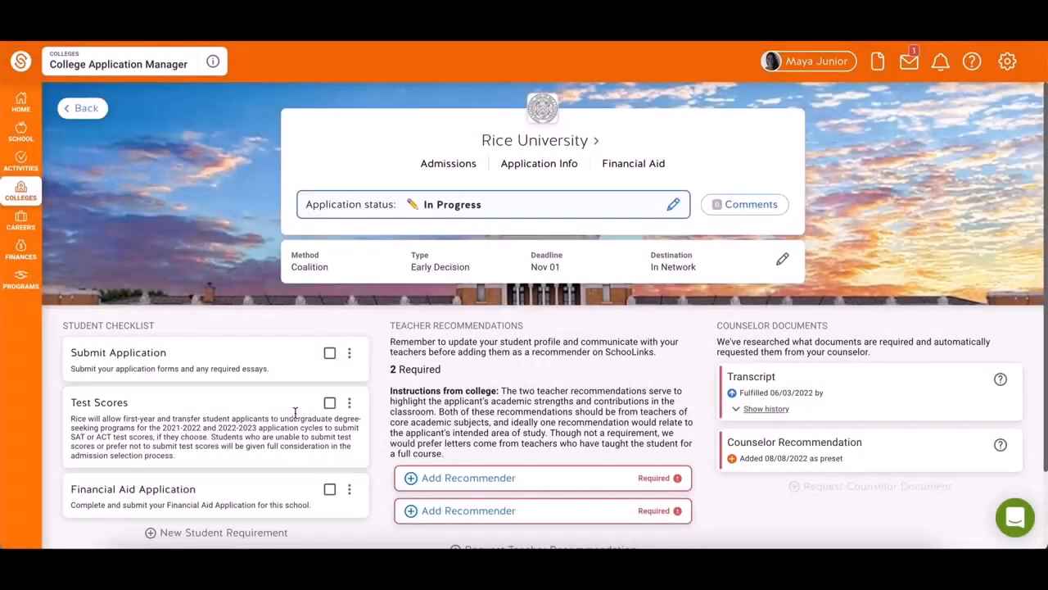
# Check off the Test Scores card on Rice University's student checklist
pyautogui.click(330, 402)
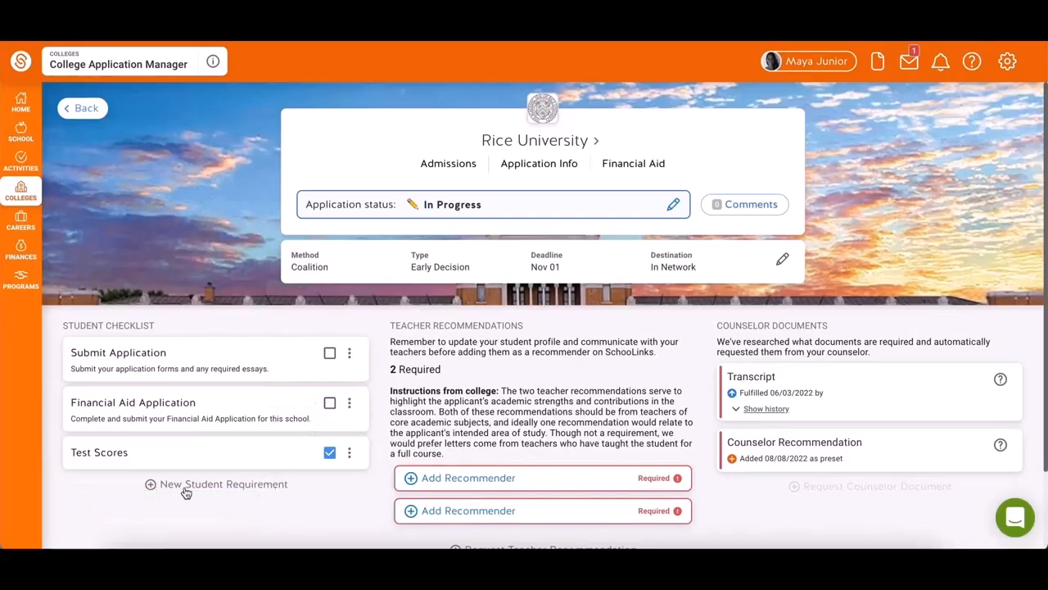
pyautogui.moveTo(209, 490)
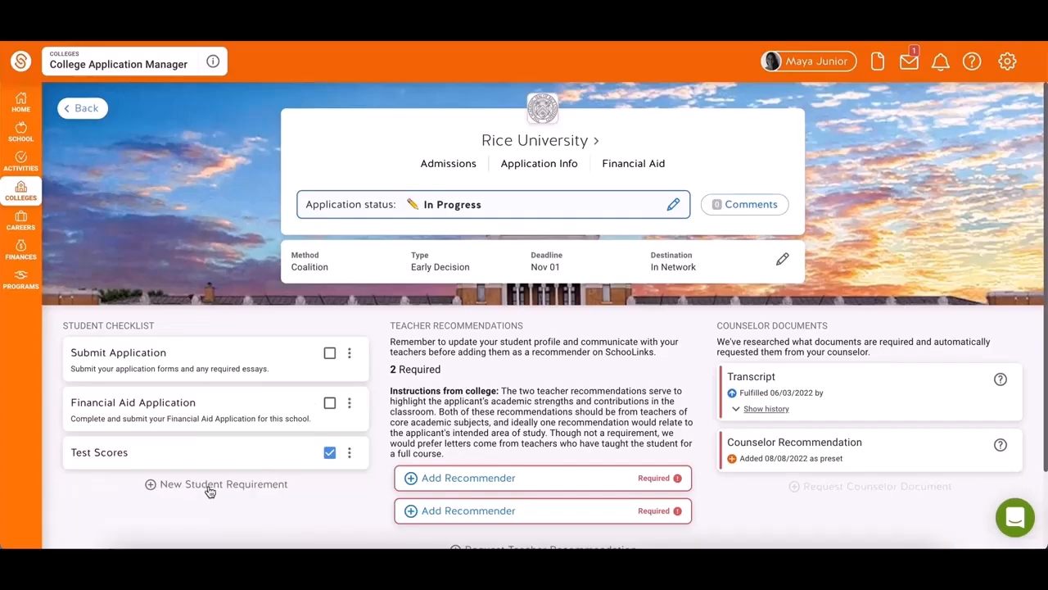
pyautogui.scroll(-3)
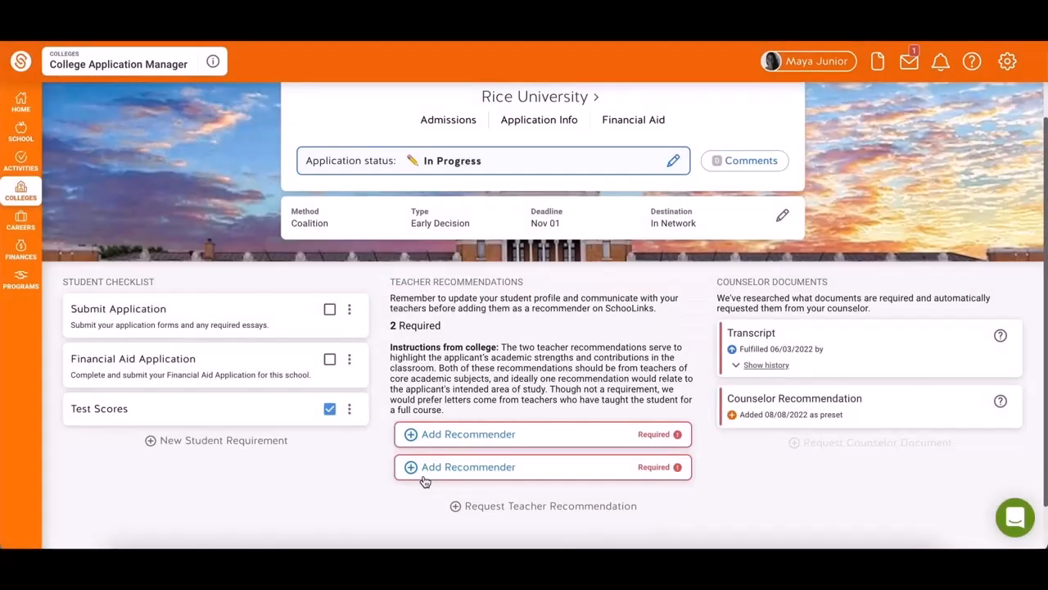
# Search for teacher 'adam' to request a recommendation, then abandon the request
pyautogui.click(552, 506)
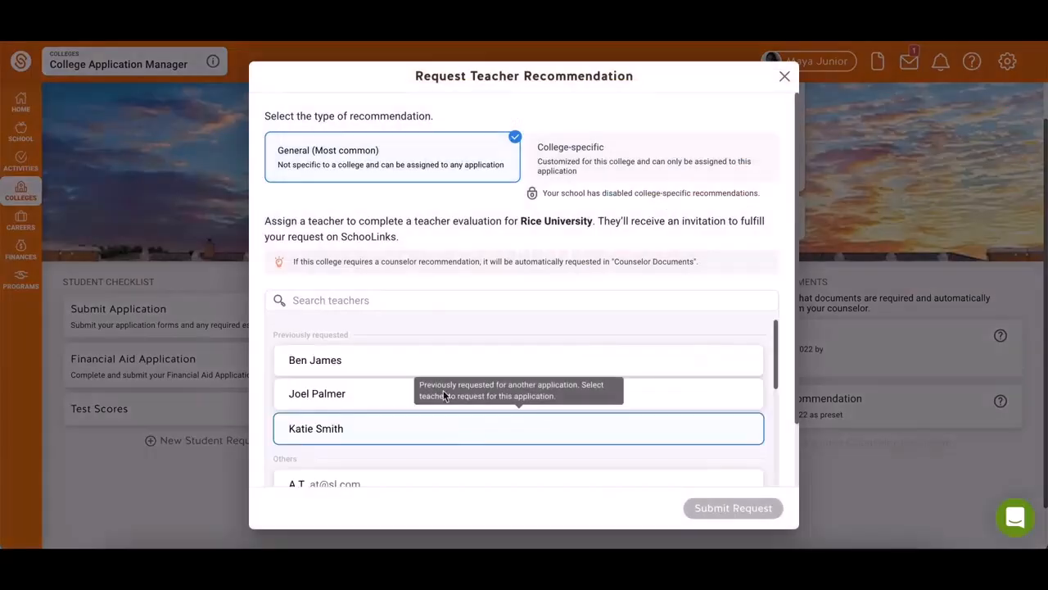
pyautogui.write('adam')
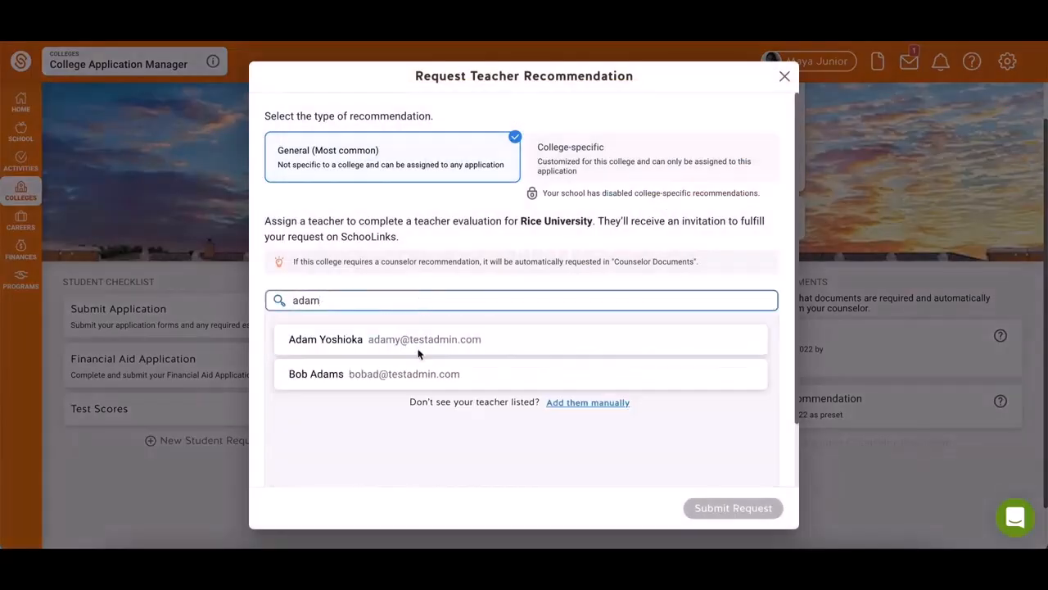
pyautogui.moveTo(588, 402)
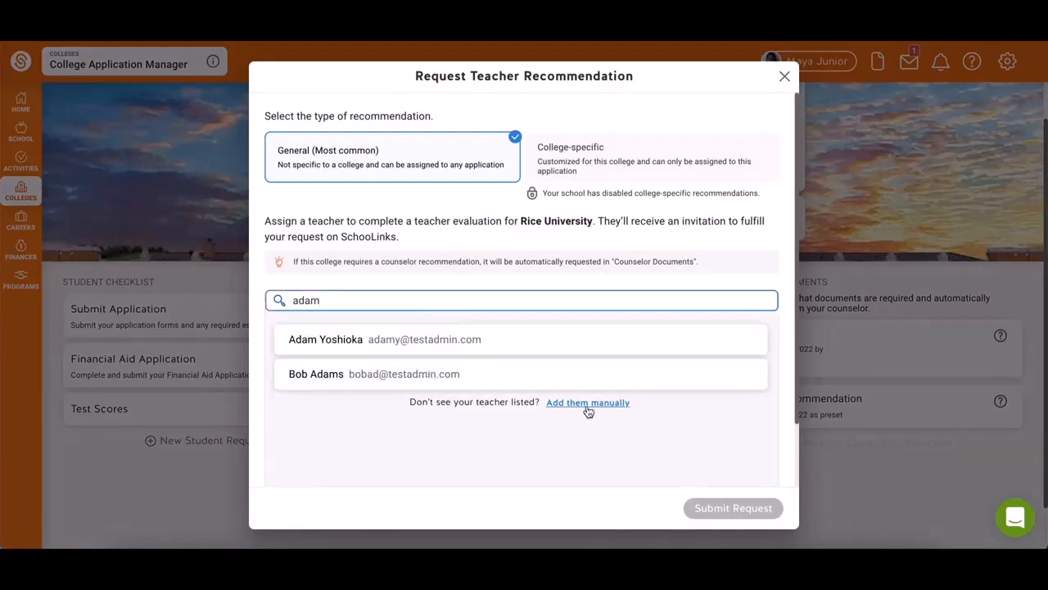
pyautogui.click(588, 402)
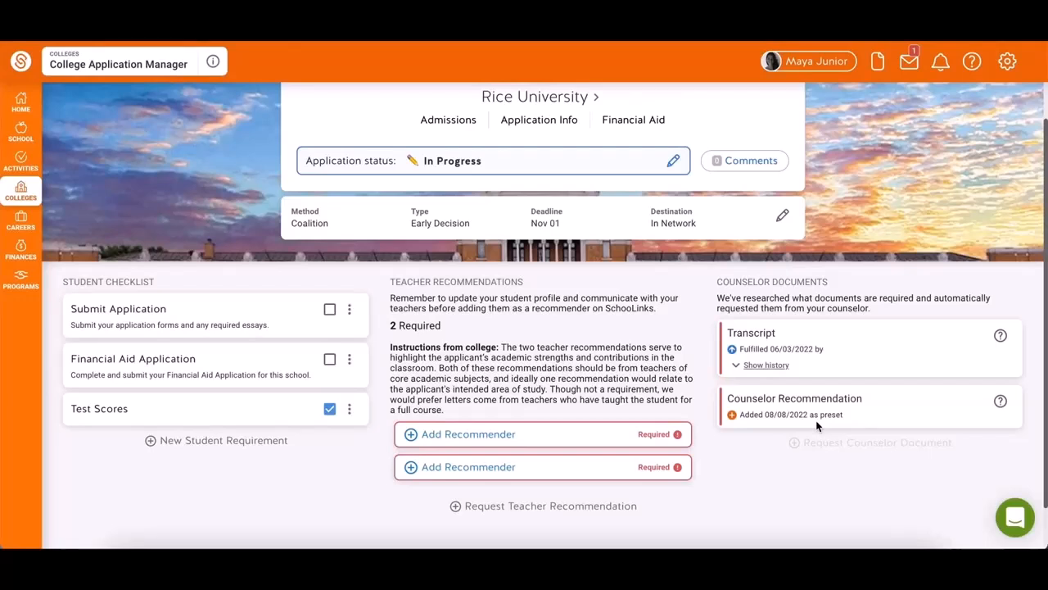
pyautogui.moveTo(21, 190)
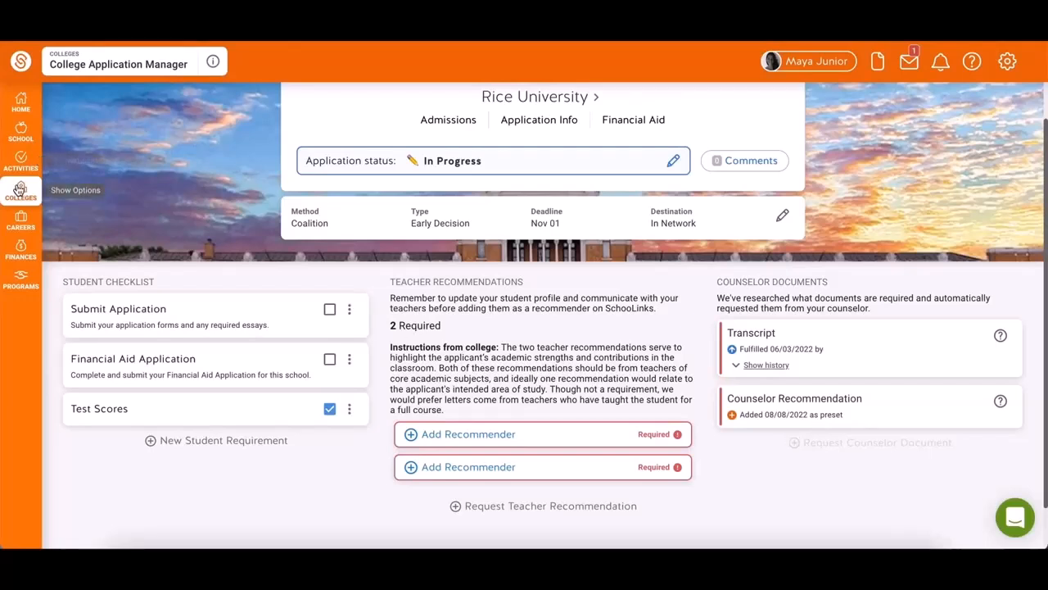
pyautogui.click(21, 190)
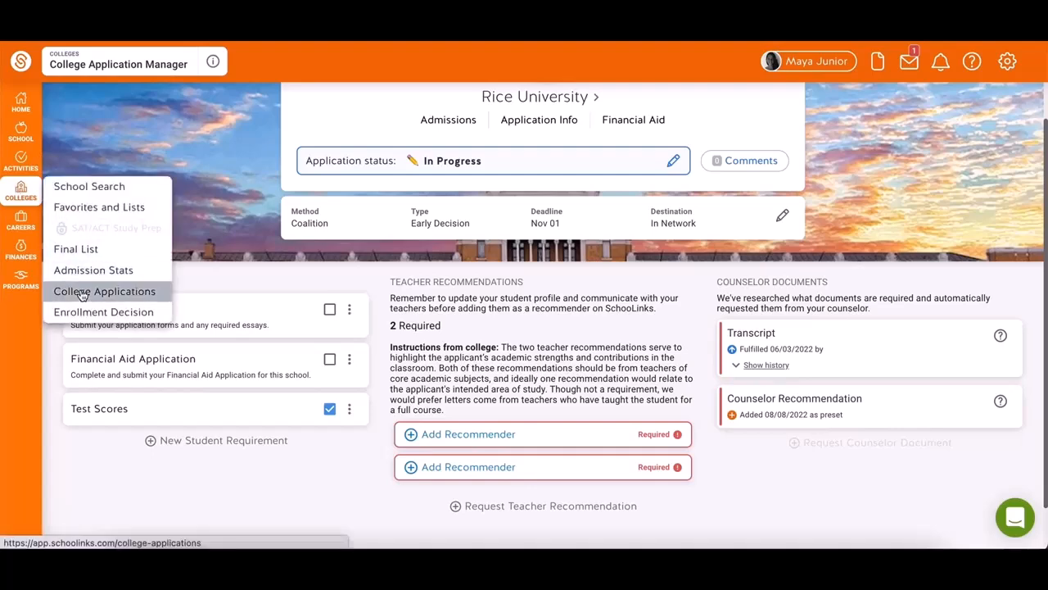
# Review the 9 withdrawn applications, then open Texas State University's application details
pyautogui.click(104, 291)
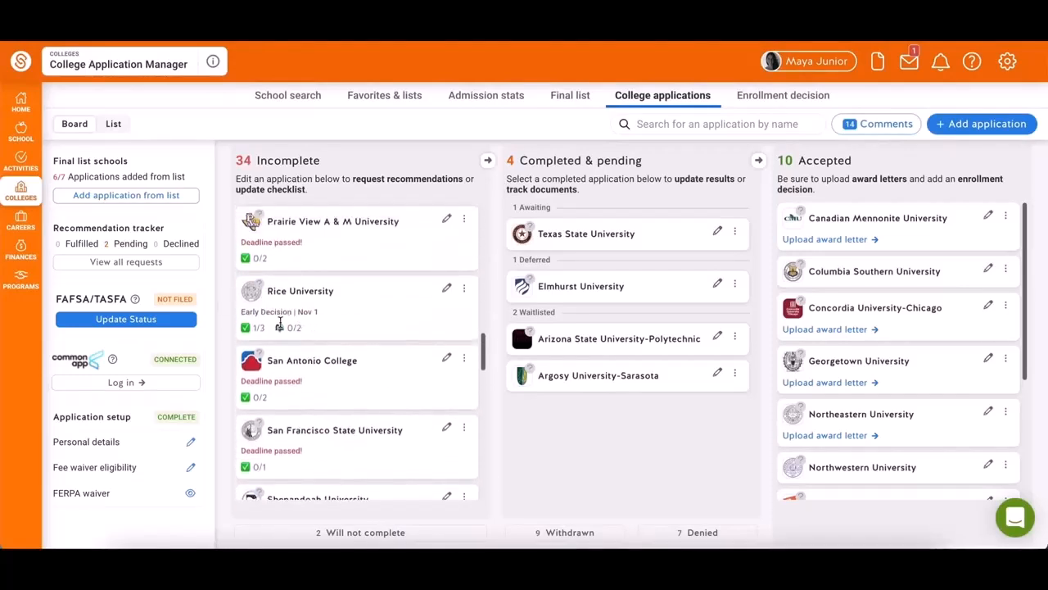
pyautogui.moveTo(434, 276)
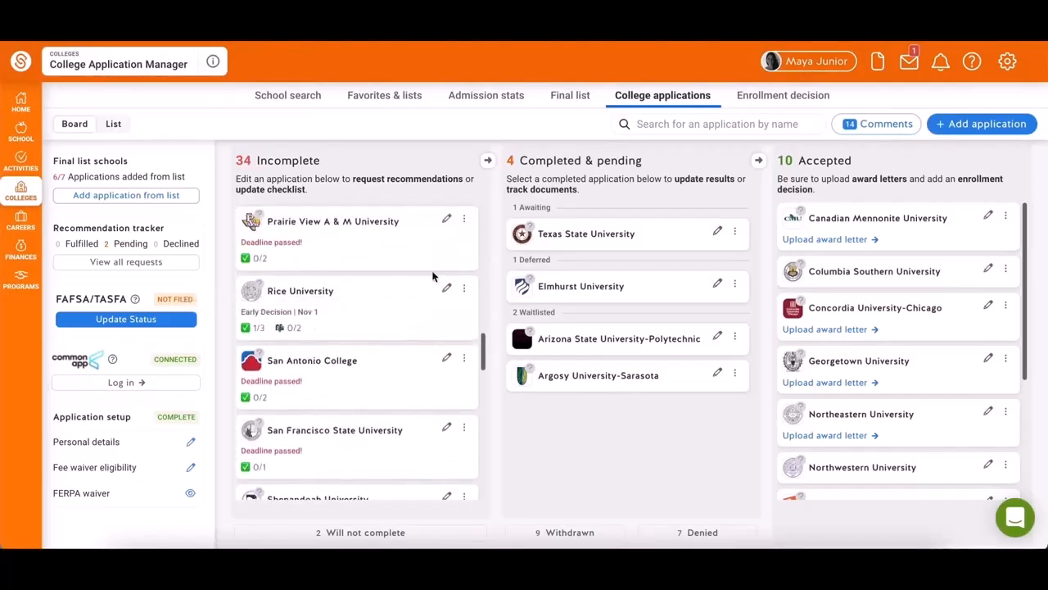
pyautogui.moveTo(587, 320)
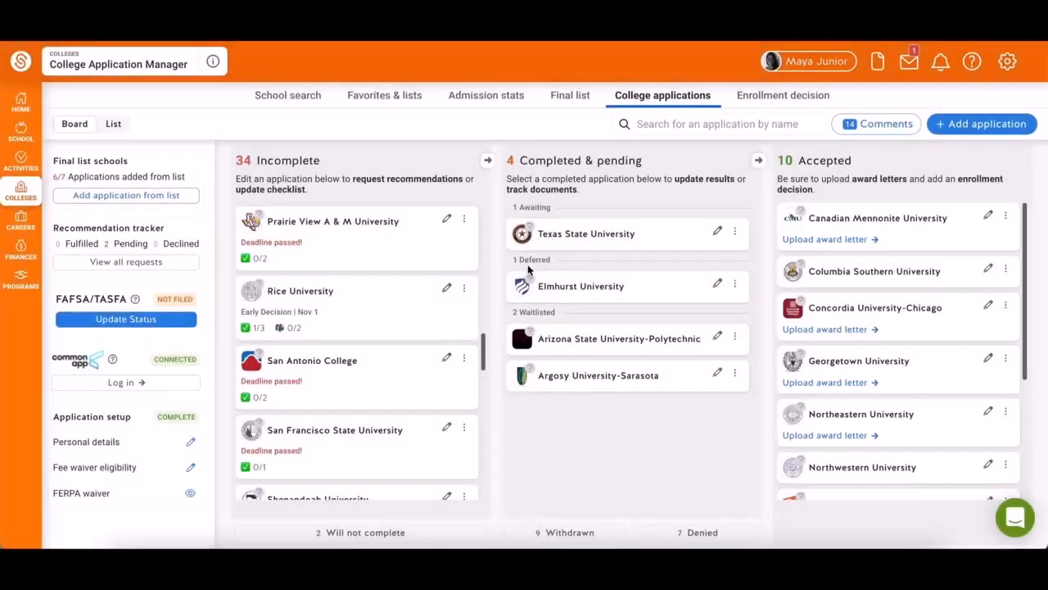
pyautogui.moveTo(564, 318)
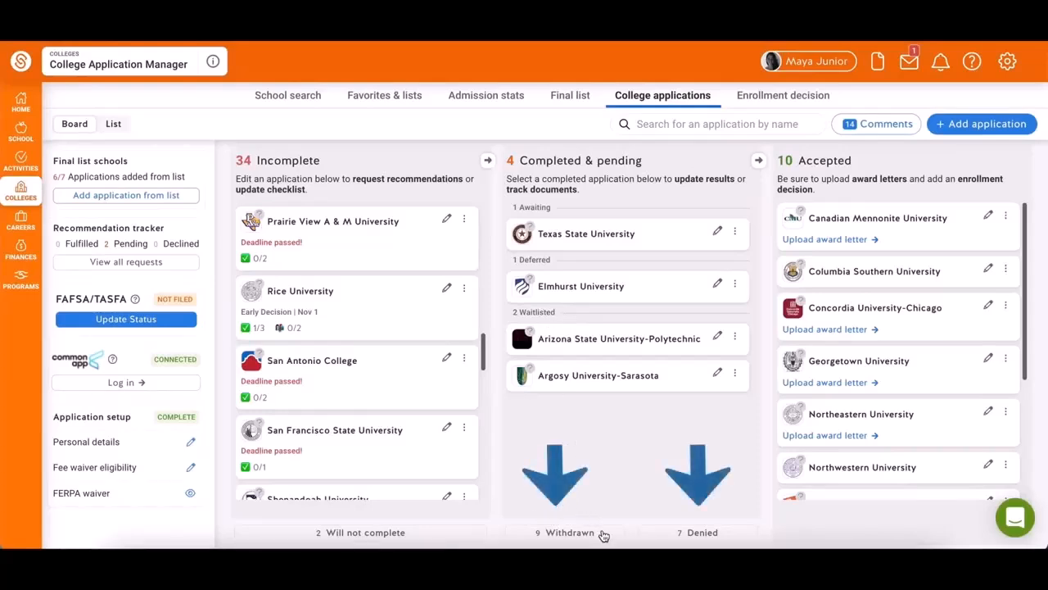
pyautogui.click(567, 532)
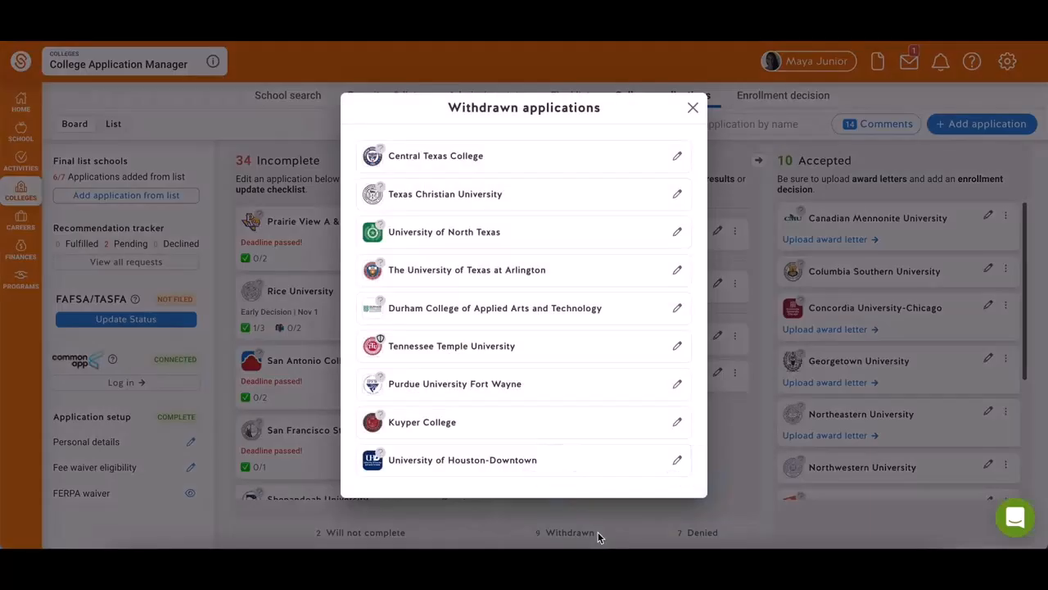
pyautogui.click(693, 107)
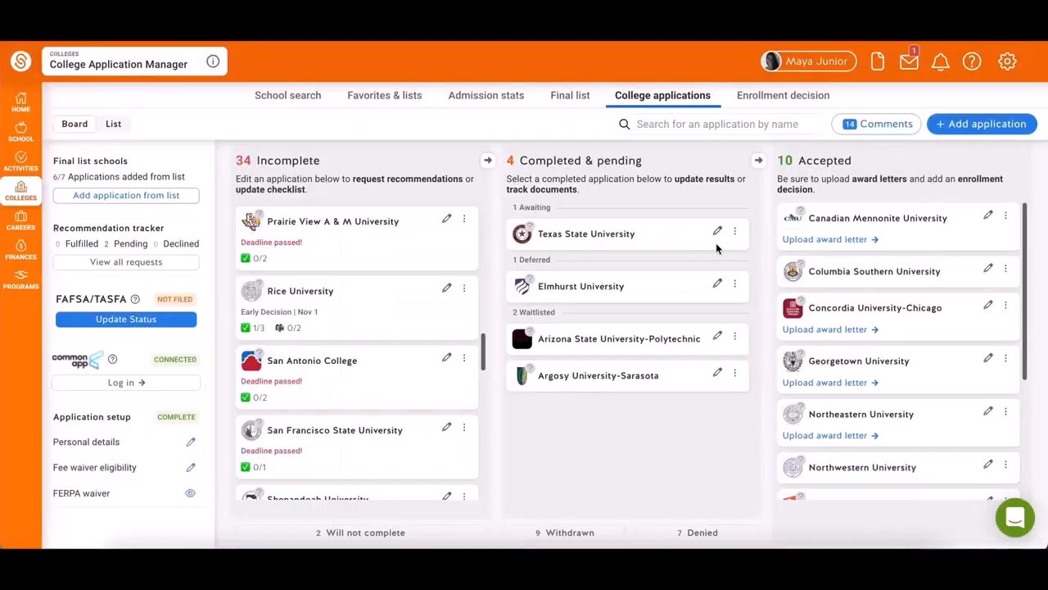
pyautogui.moveTo(717, 233)
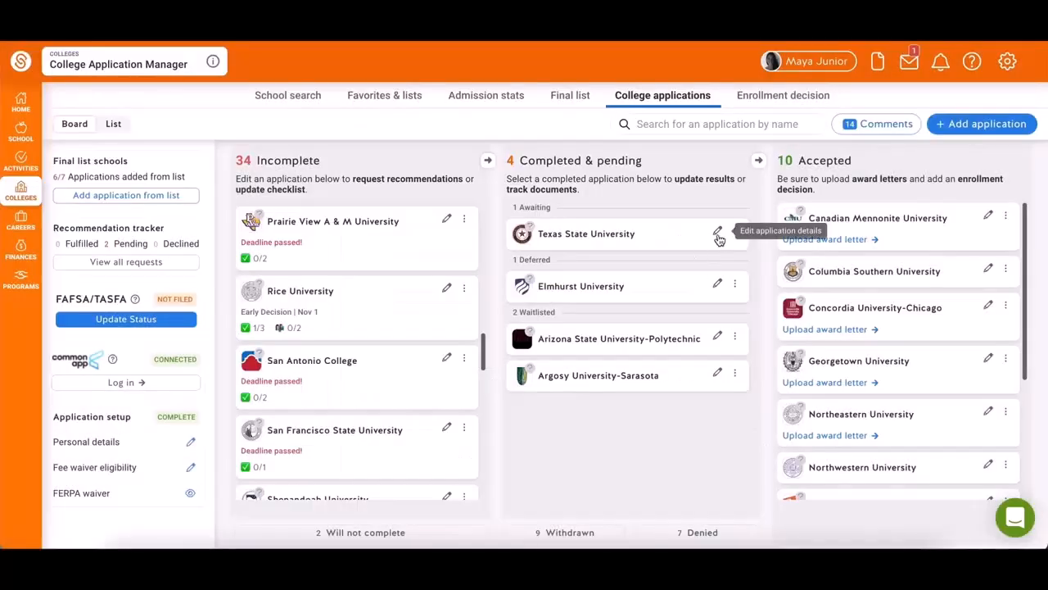
pyautogui.click(718, 233)
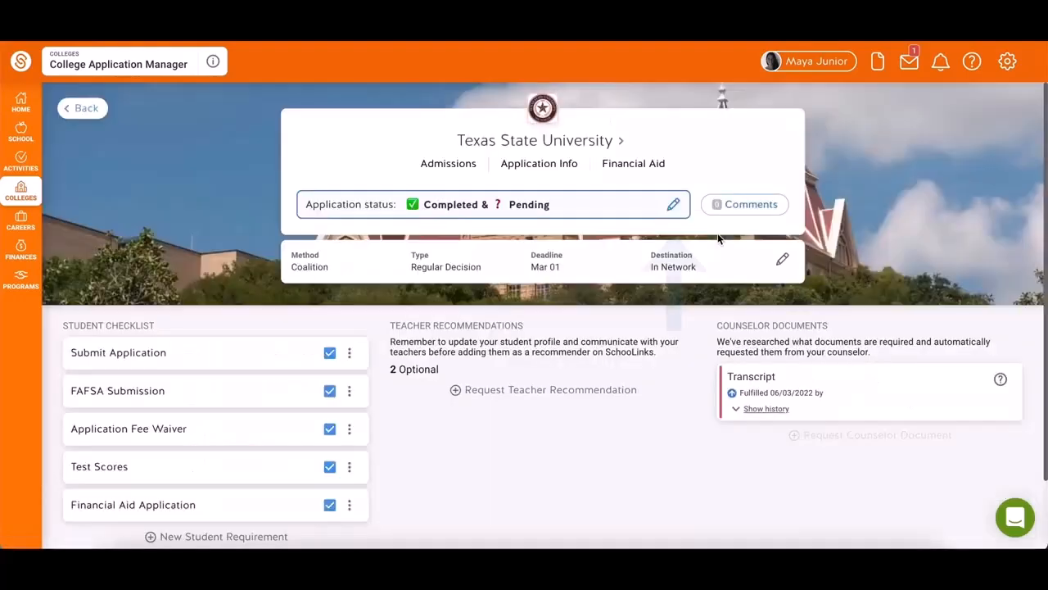
pyautogui.click(672, 203)
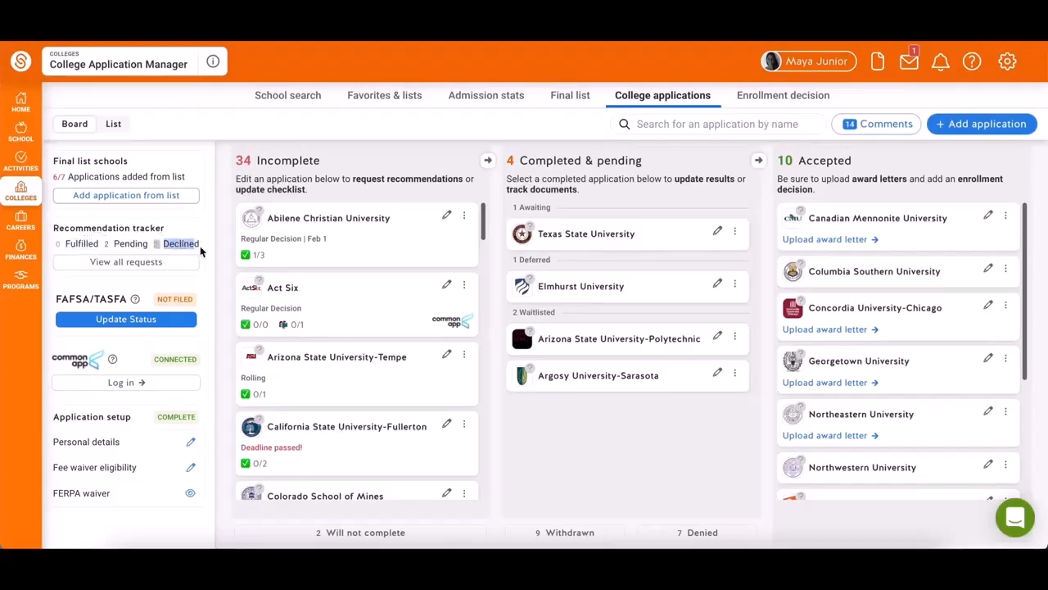
pyautogui.click(126, 261)
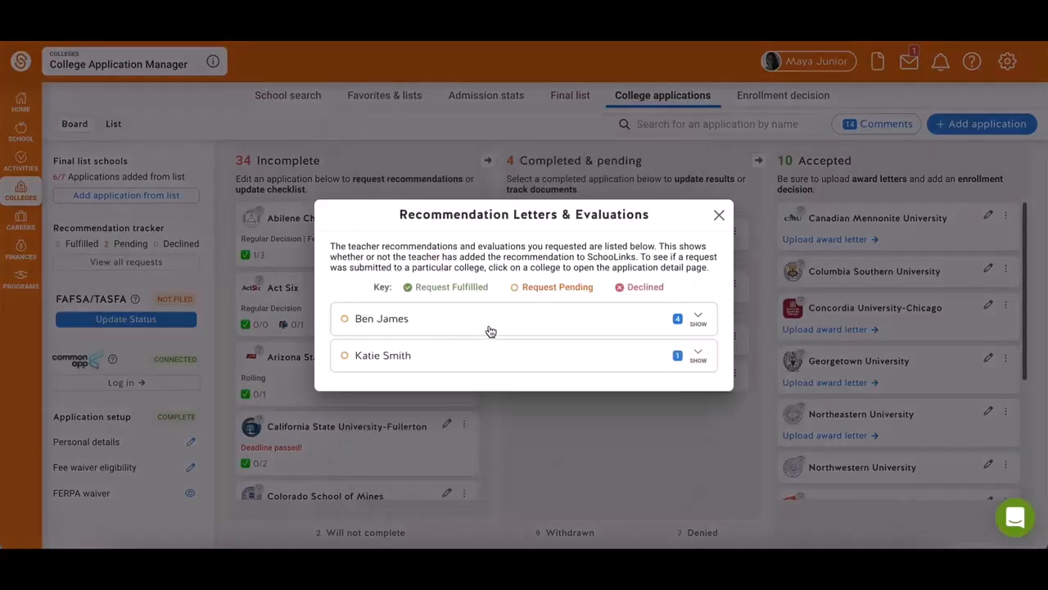
pyautogui.click(698, 320)
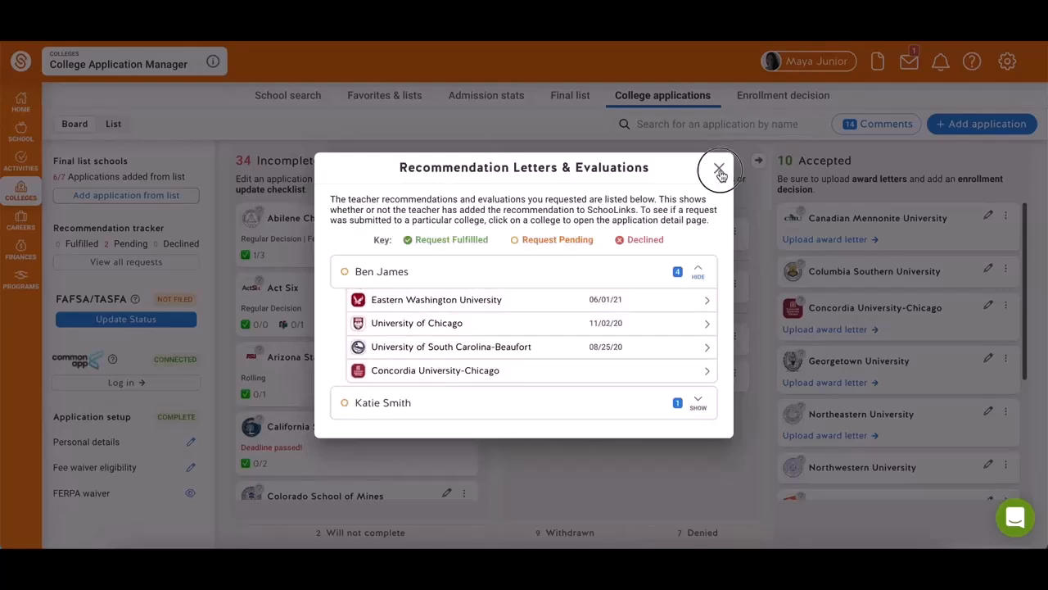
pyautogui.click(719, 168)
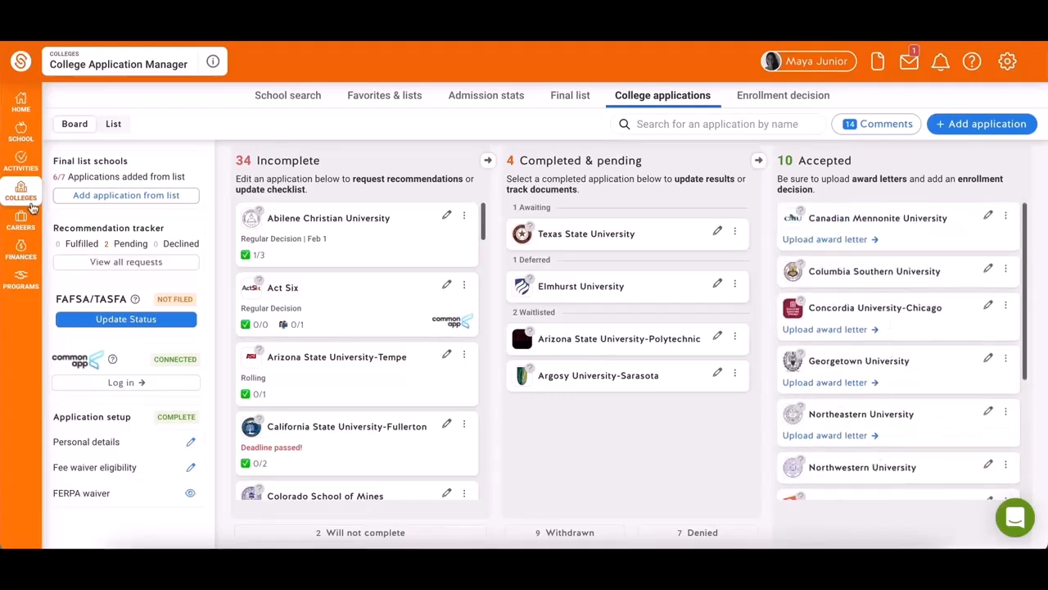
# Record enrollment at Columbia Southern University, confirming unconditional acceptance and enrollment
pyautogui.click(20, 192)
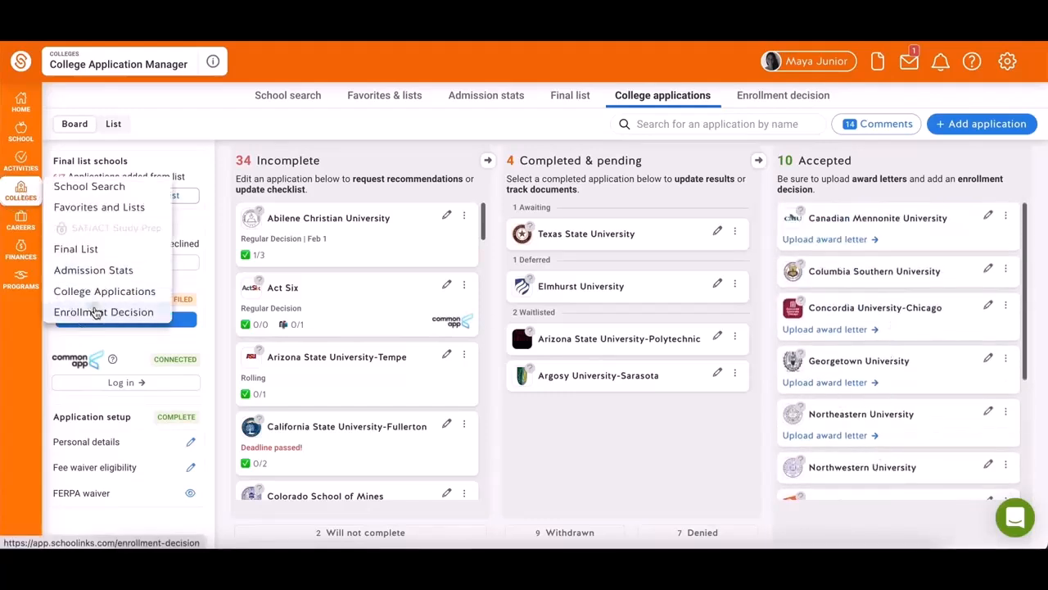
pyautogui.click(103, 311)
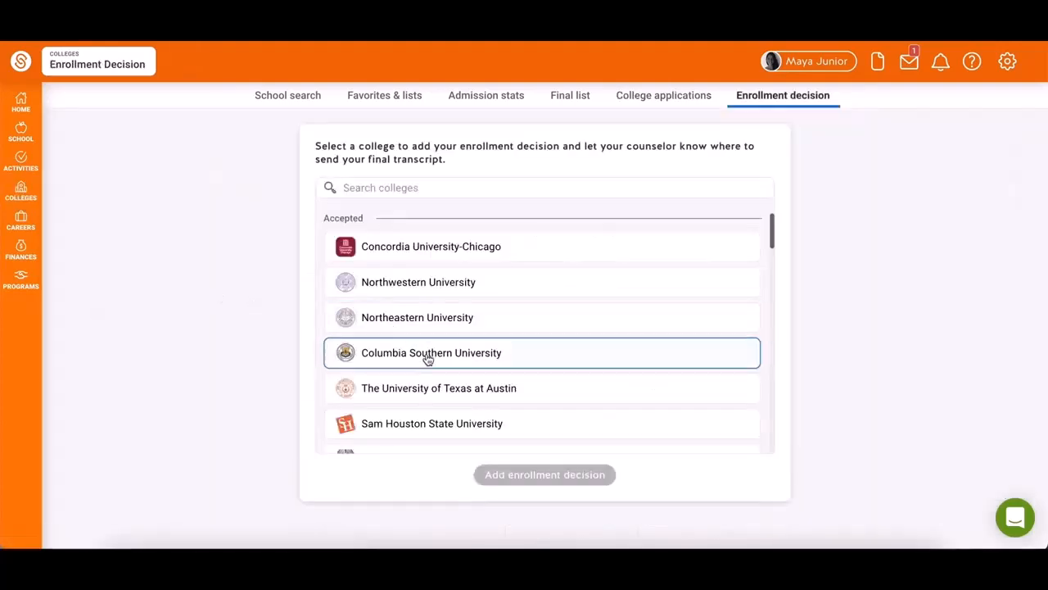
pyautogui.click(545, 474)
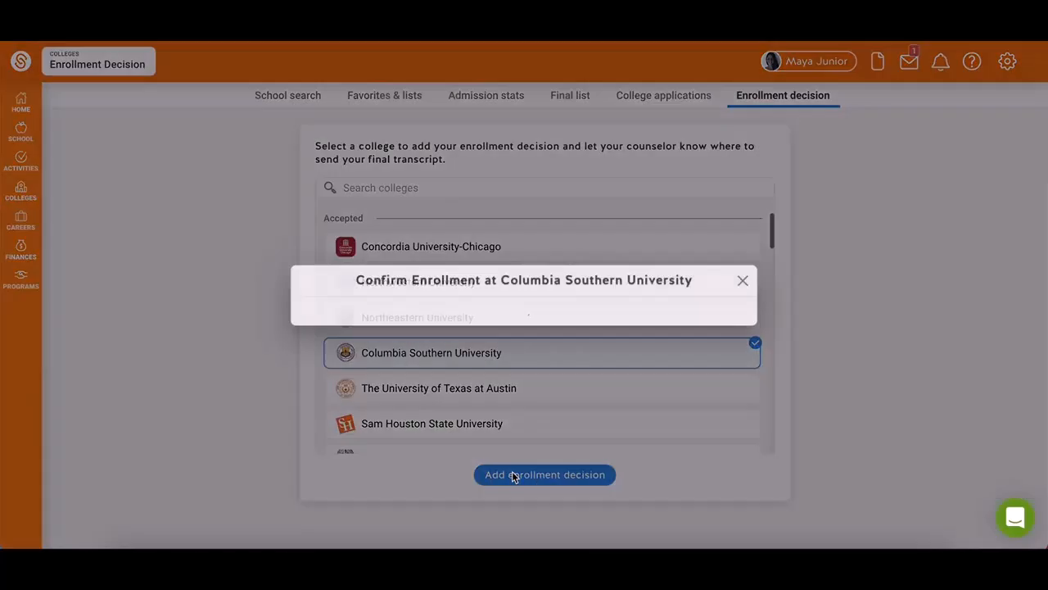
pyautogui.click(545, 474)
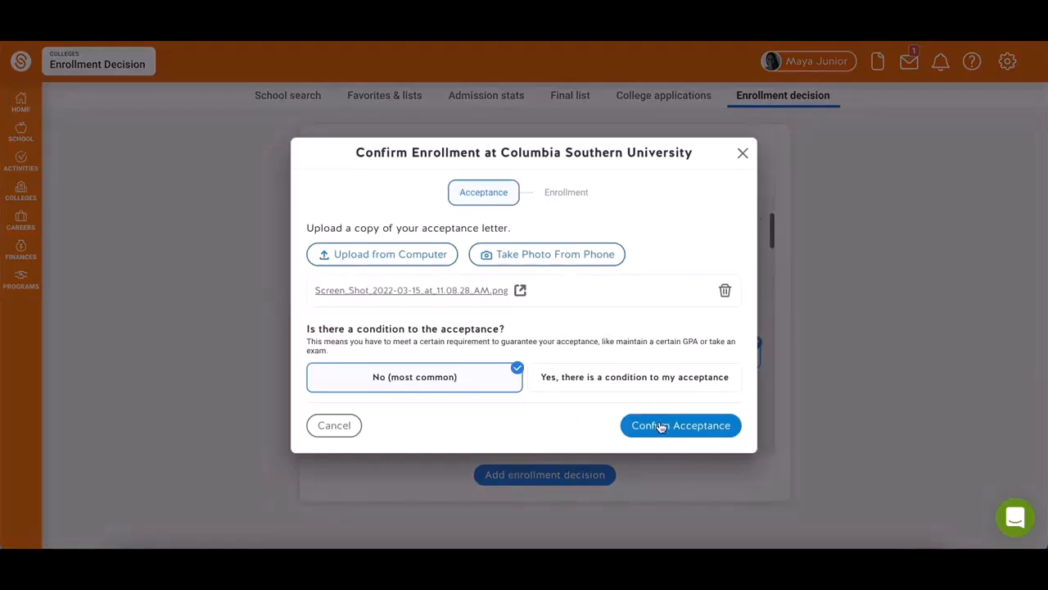
pyautogui.click(681, 425)
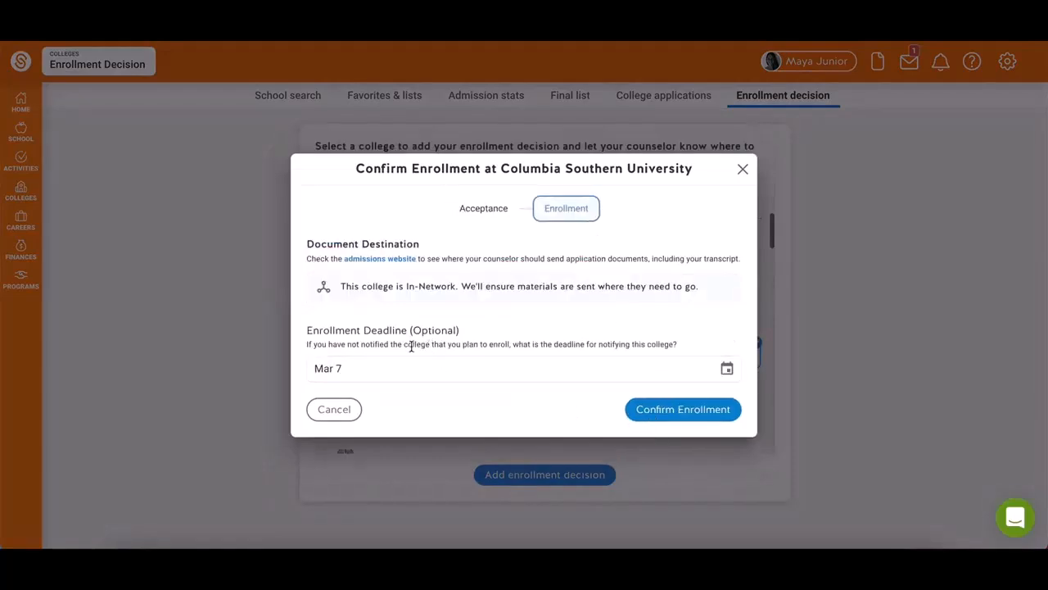
pyautogui.click(682, 408)
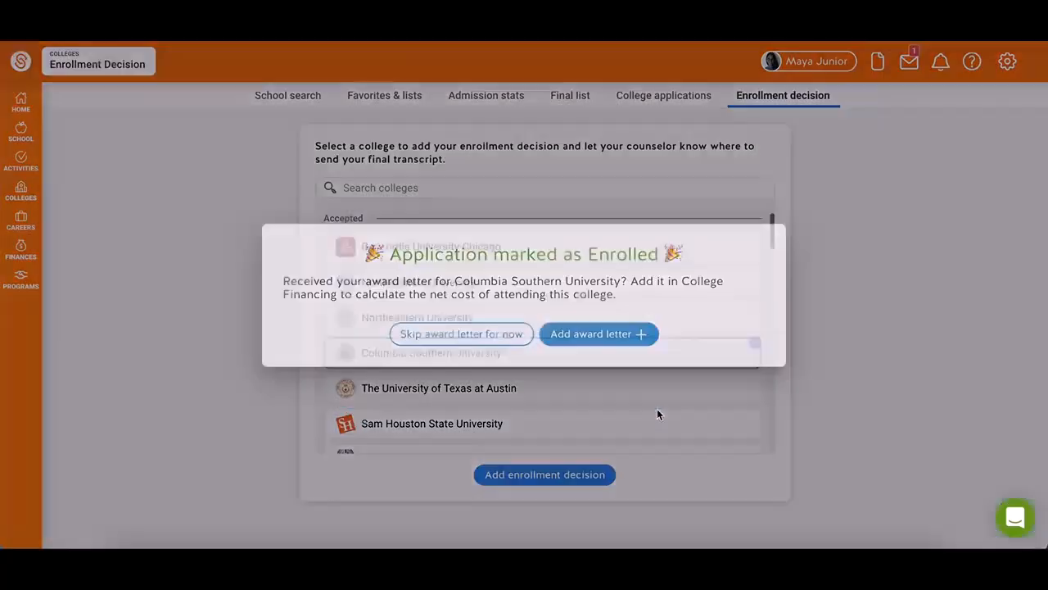
pyautogui.click(544, 474)
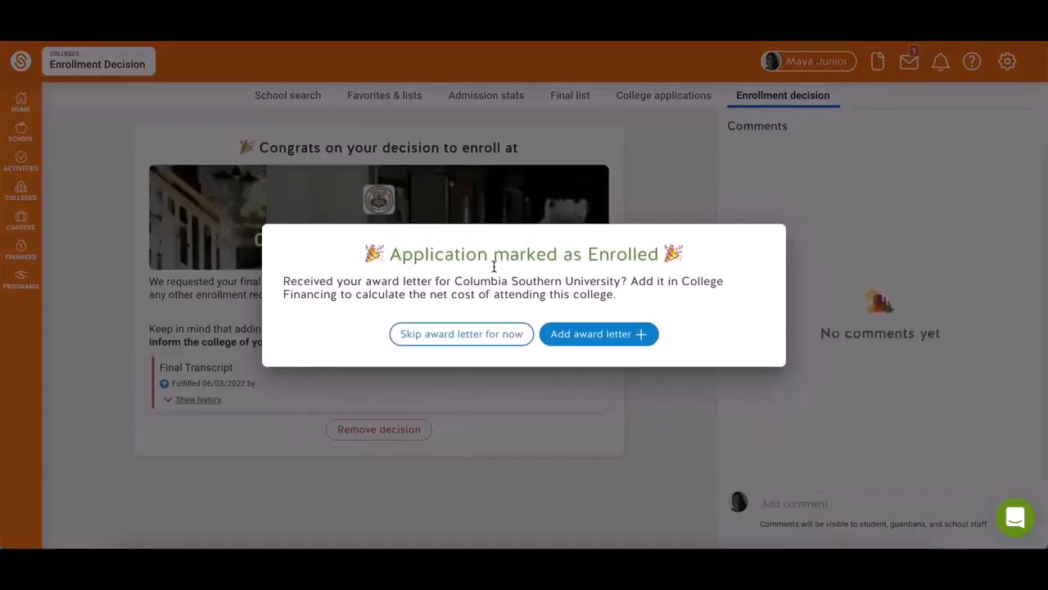
# Skip the award letter to reach the Columbia Southern University enrollment congratulations page
pyautogui.click(460, 333)
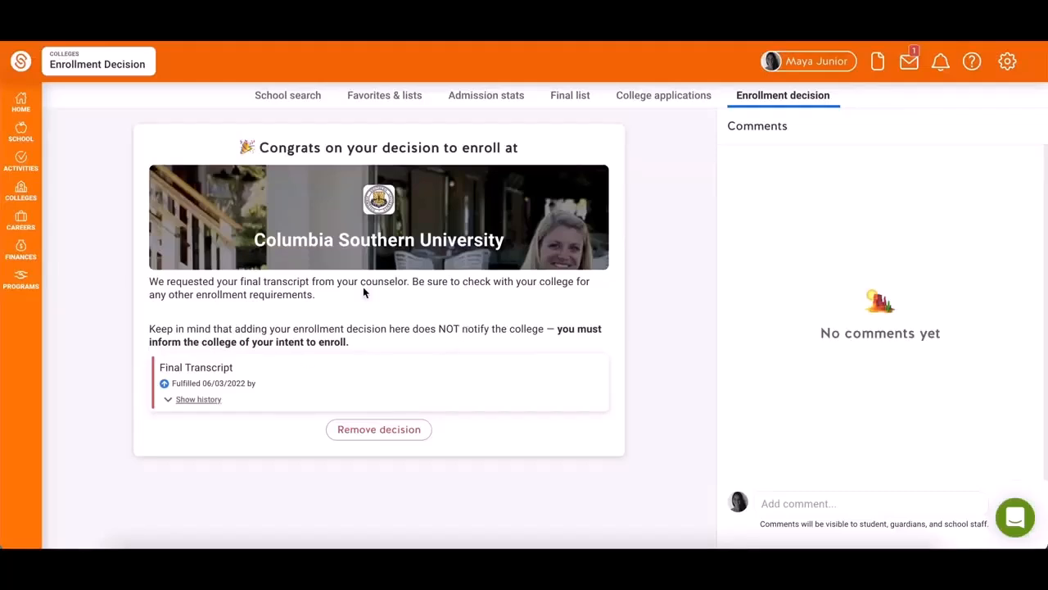
pyautogui.moveTo(378, 429)
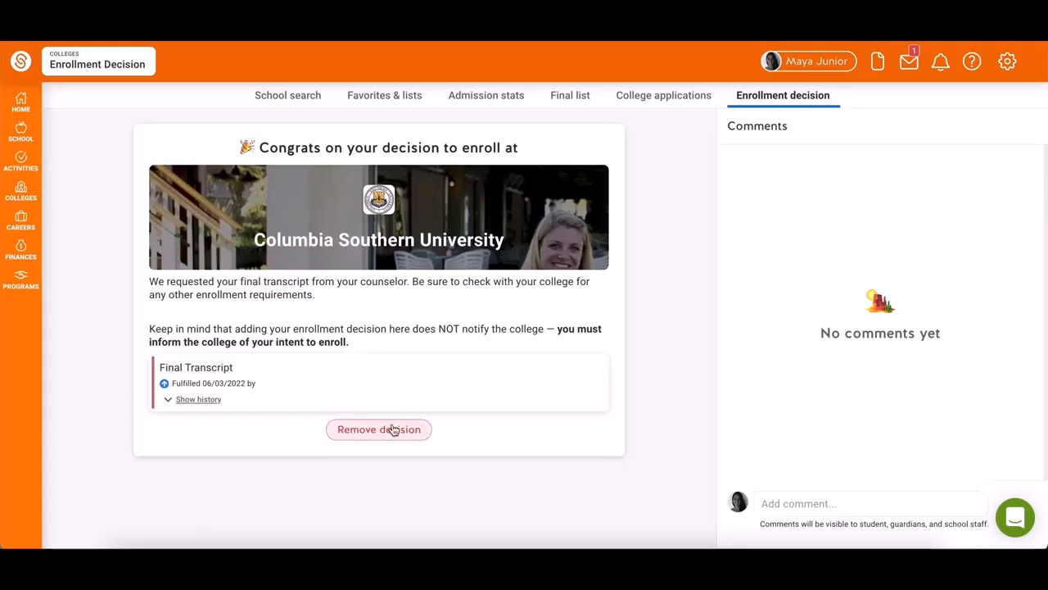
pyautogui.moveTo(1016, 517)
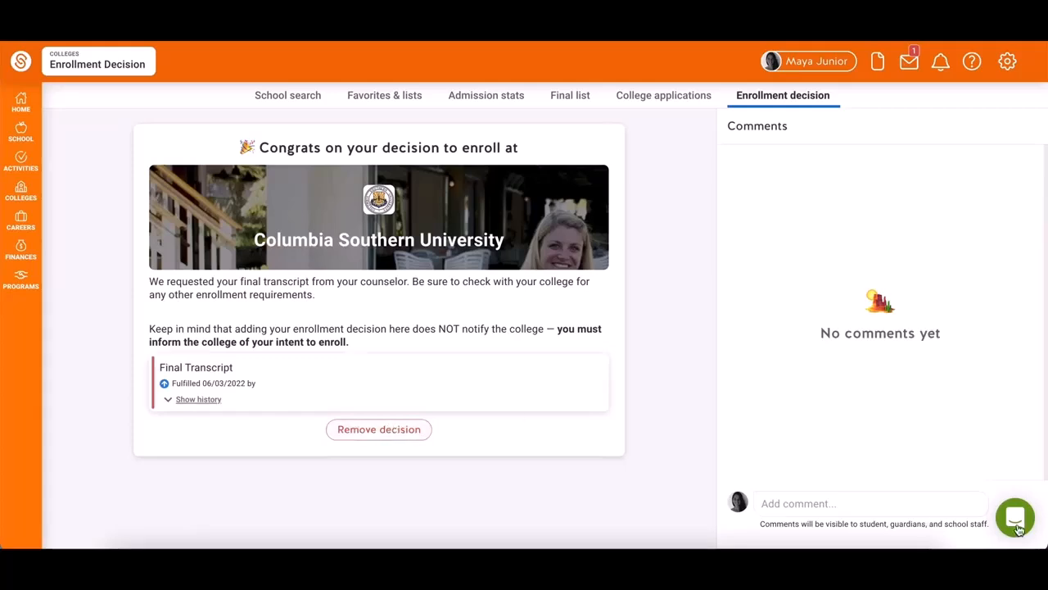